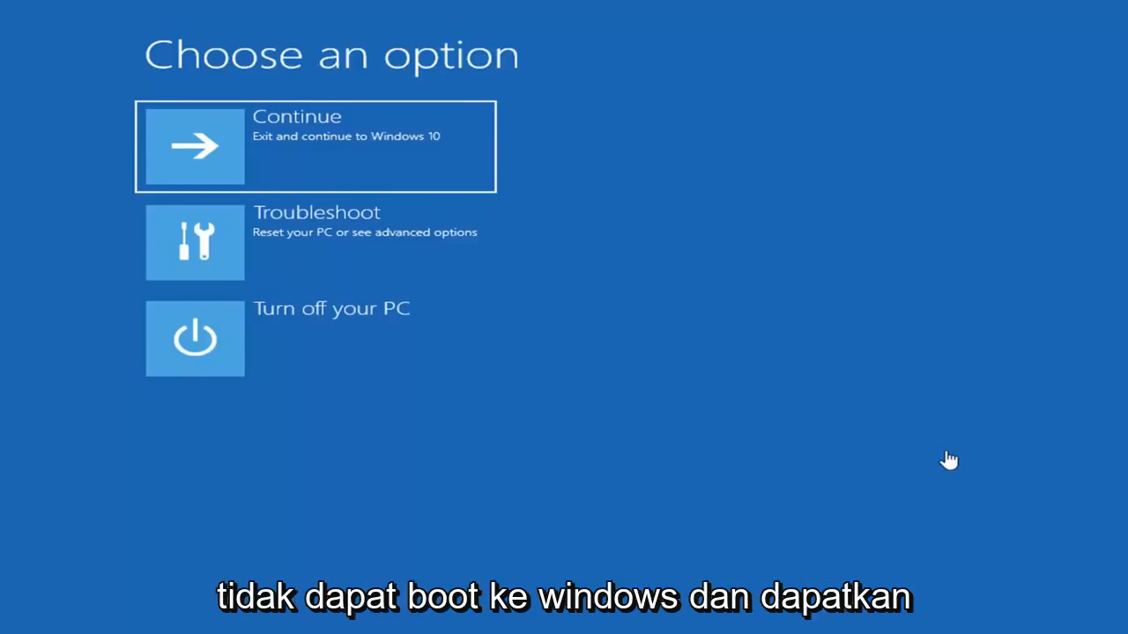
{"action": "mouse_move", "coordinate": [835, 188]}
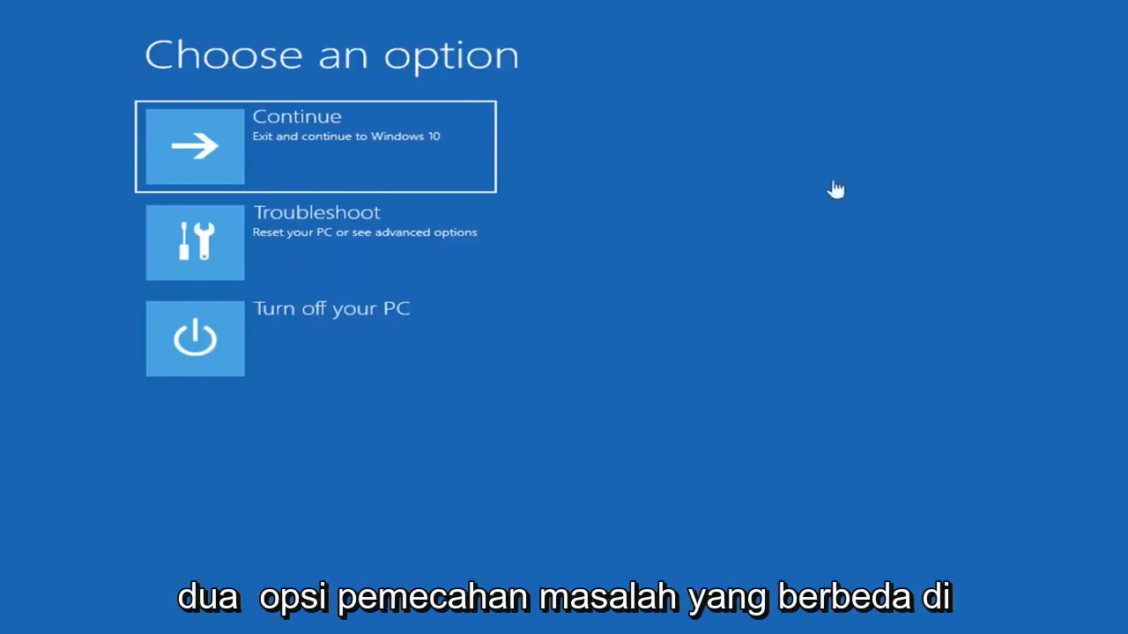
{"action": "mouse_move", "coordinate": [619, 229]}
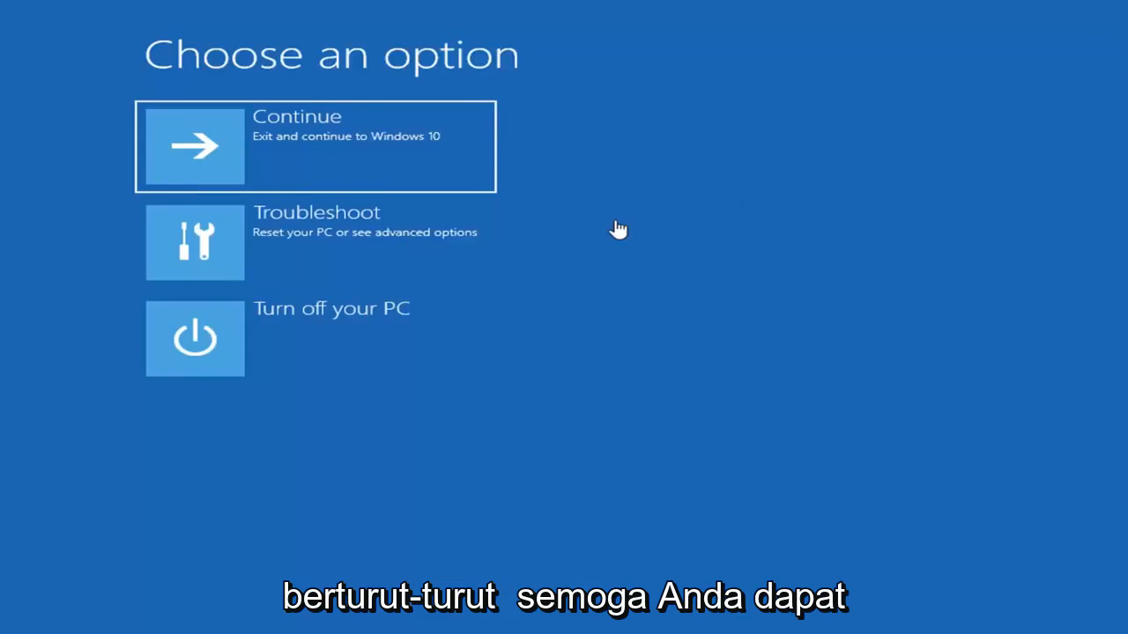
{"action": "mouse_move", "coordinate": [464, 421]}
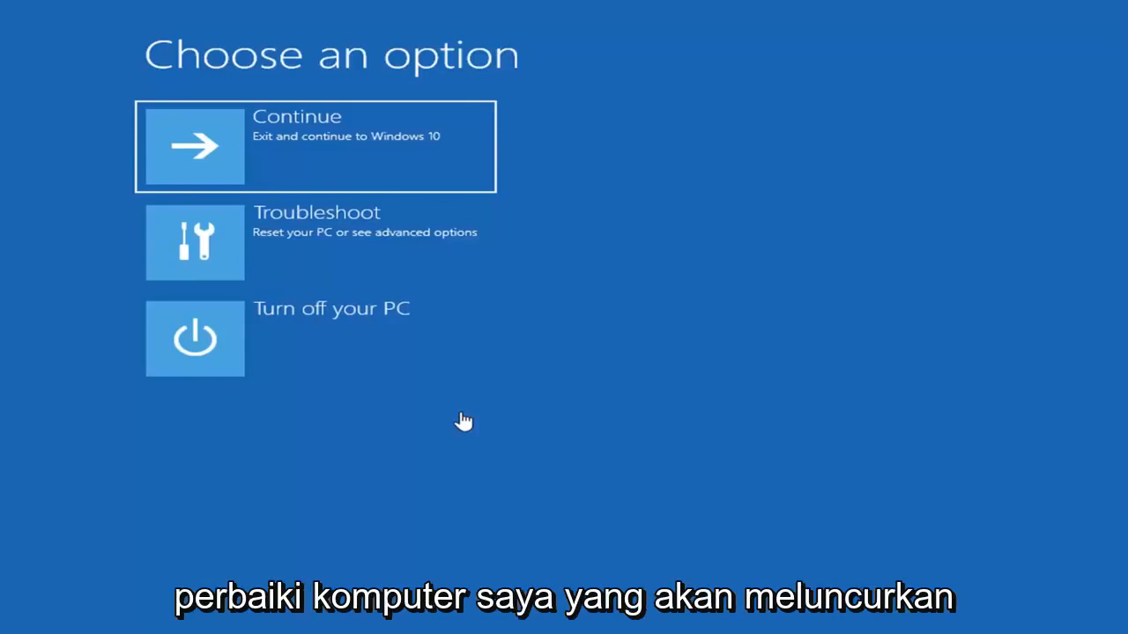
{"action": "mouse_move", "coordinate": [394, 33]}
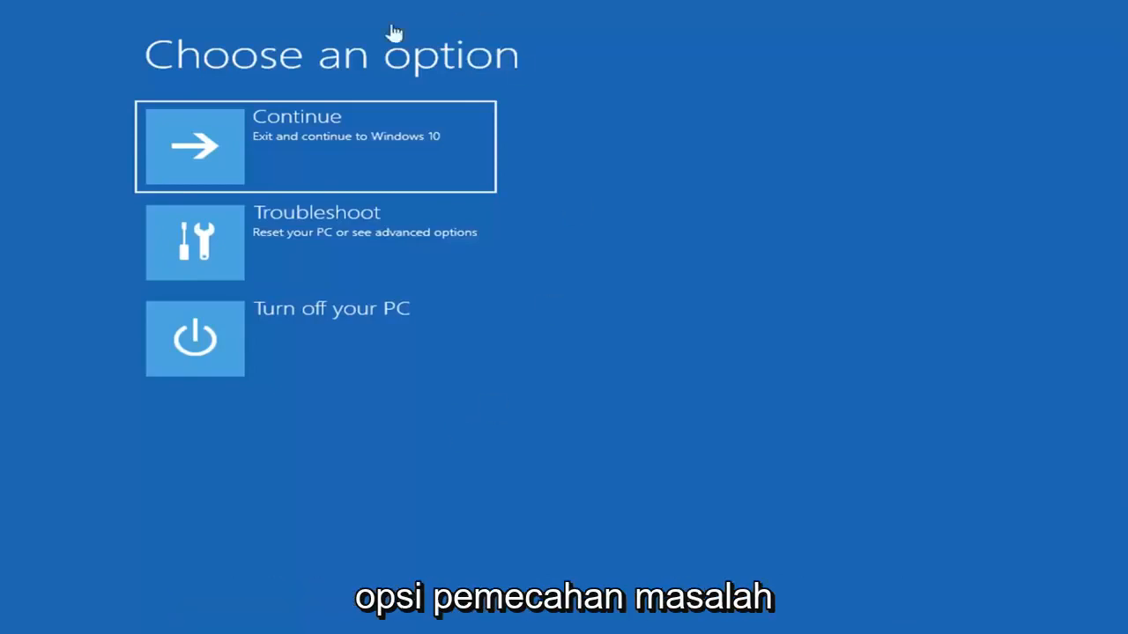
{"action": "mouse_move", "coordinate": [540, 463]}
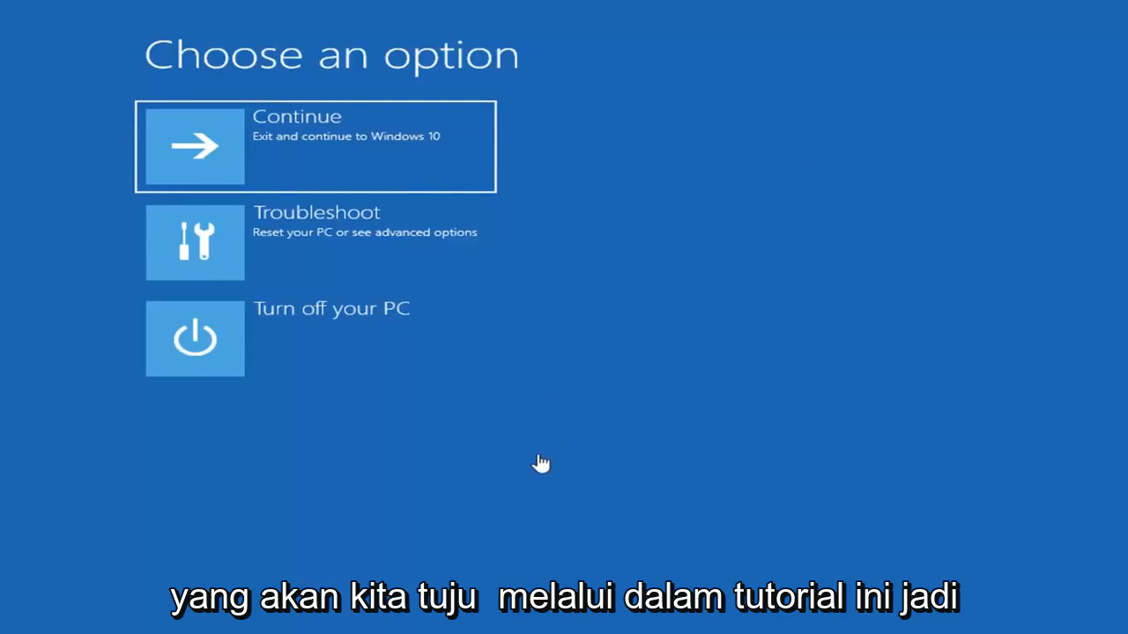
{"action": "mouse_move", "coordinate": [525, 461]}
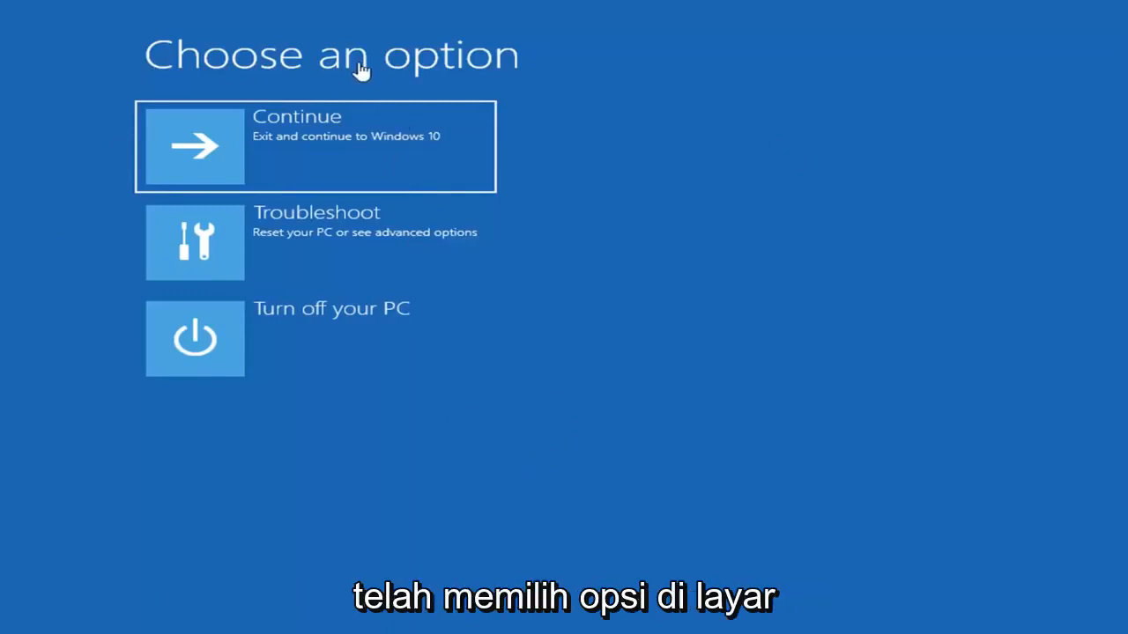
{"action": "mouse_move", "coordinate": [238, 251]}
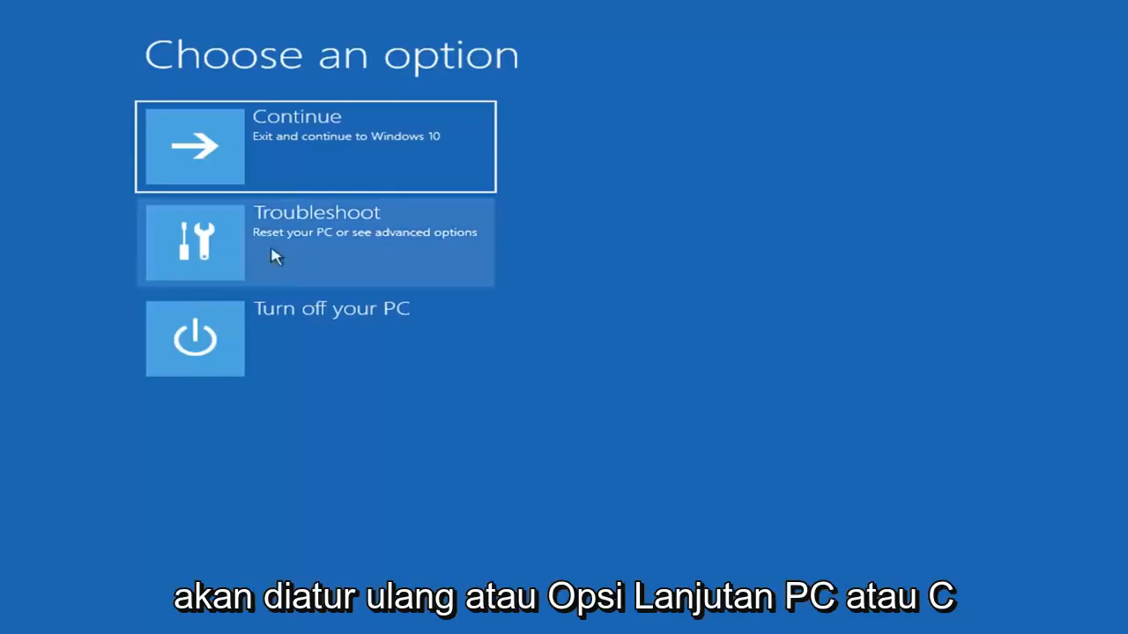
- Go through Troubleshoot and Advanced options, trying System Restore, to reach Command Prompt
{"action": "left_click", "coordinate": [314, 242]}
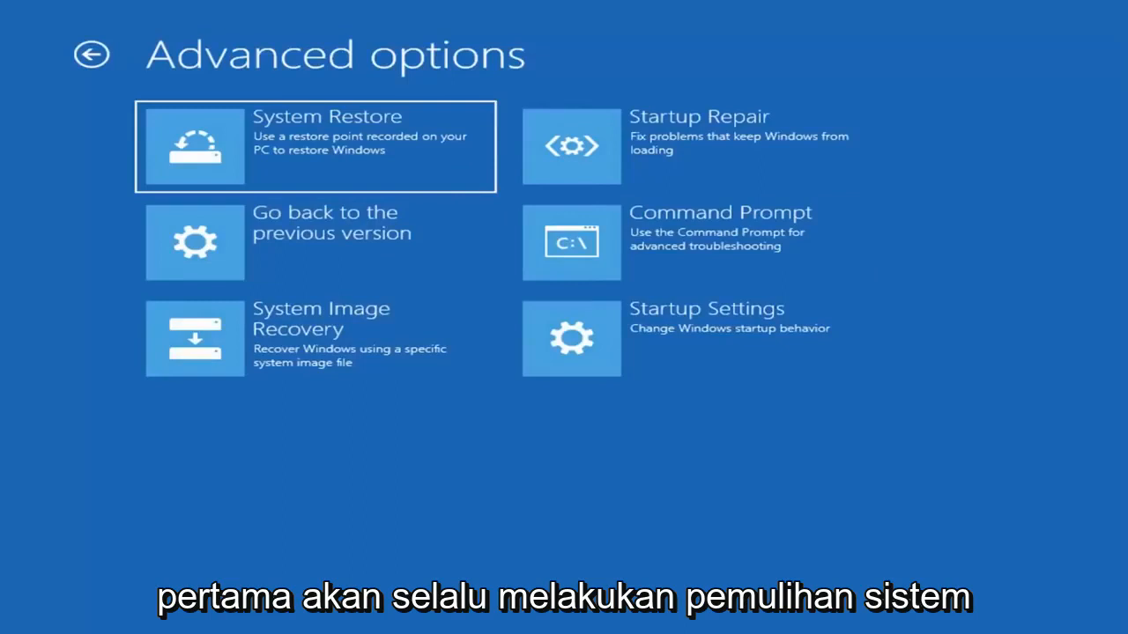
{"action": "mouse_move", "coordinate": [295, 159]}
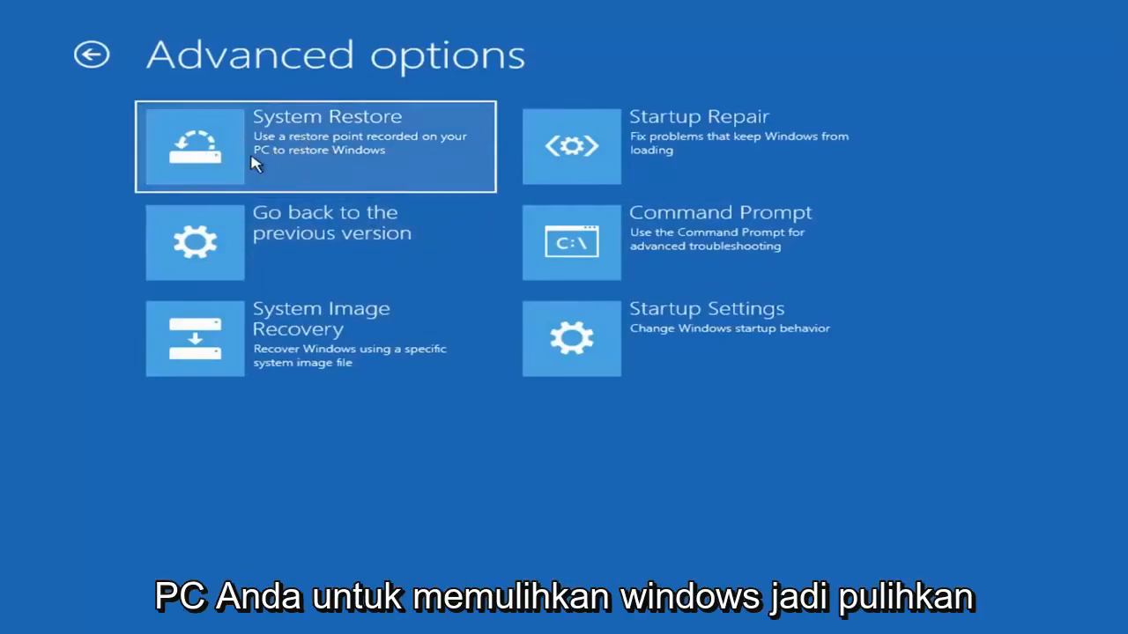
{"action": "left_click", "coordinate": [315, 146]}
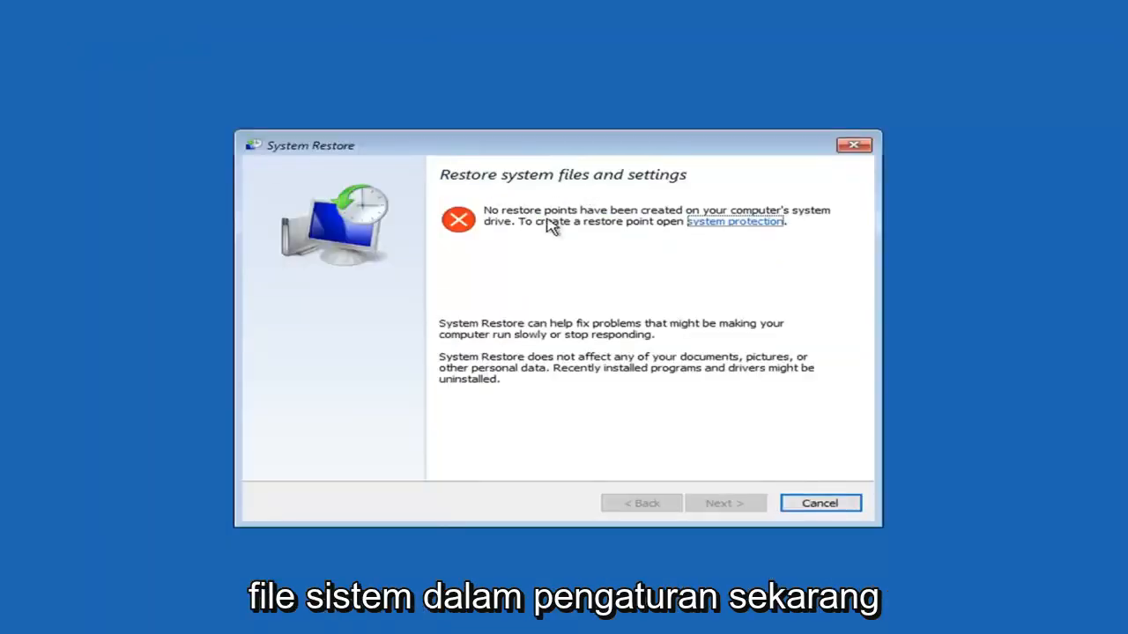
{"action": "mouse_move", "coordinate": [589, 243]}
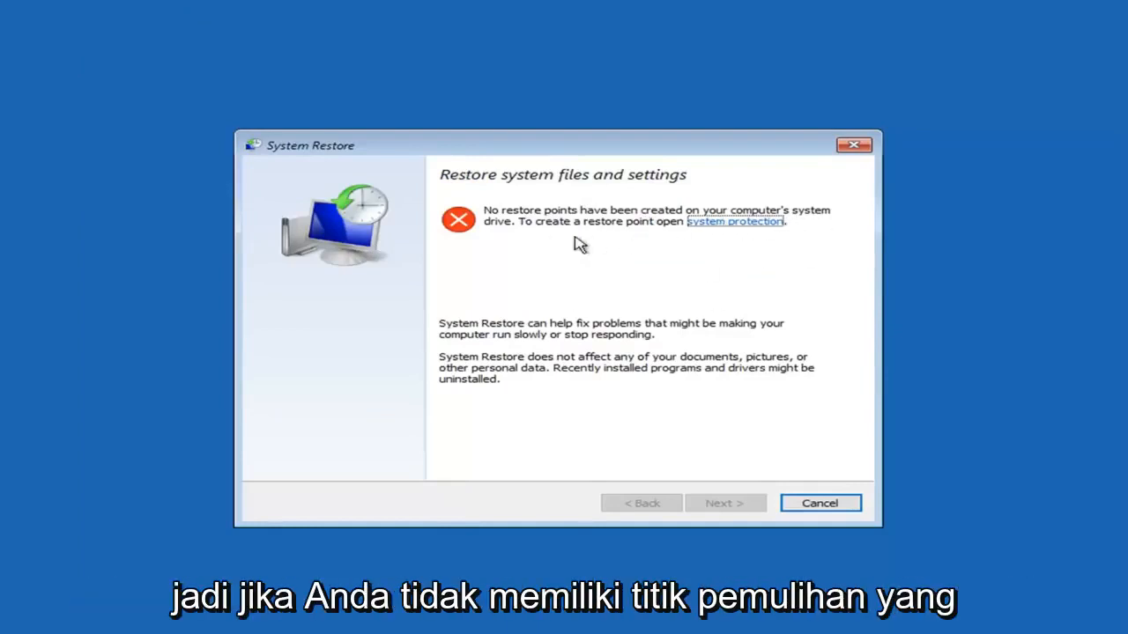
{"action": "mouse_move", "coordinate": [576, 330]}
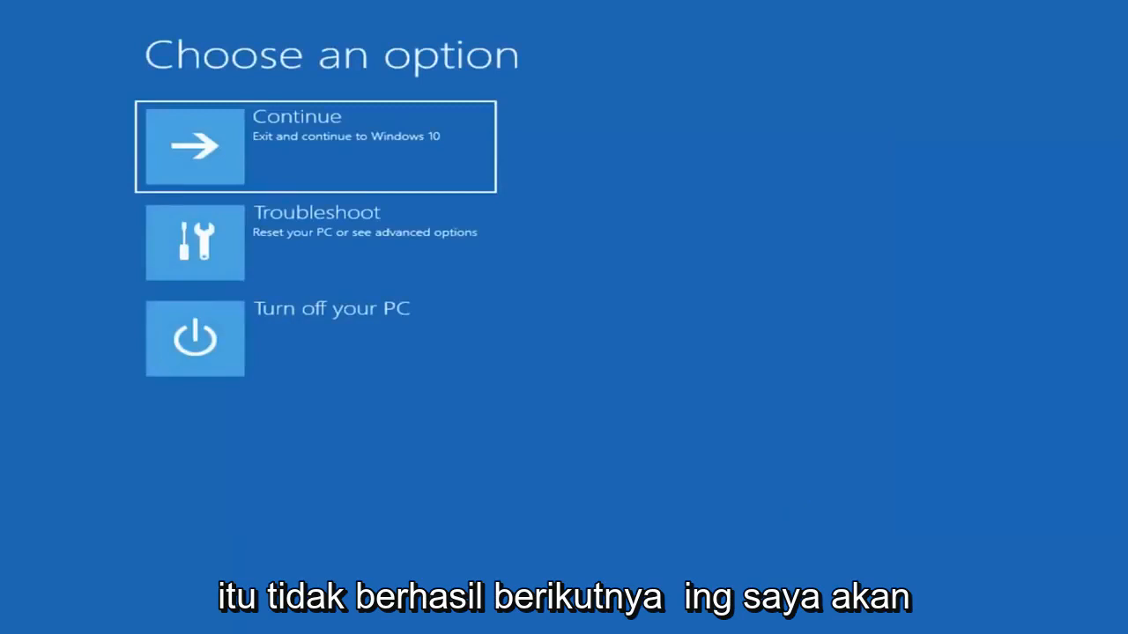
{"action": "left_click", "coordinate": [317, 243]}
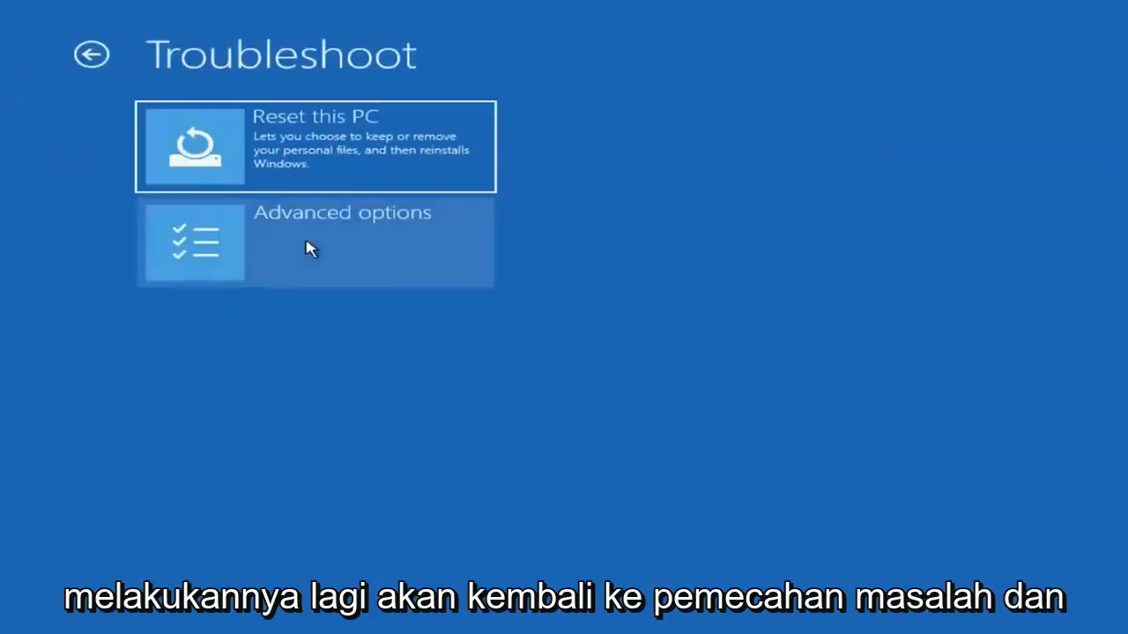
{"action": "left_click", "coordinate": [314, 243]}
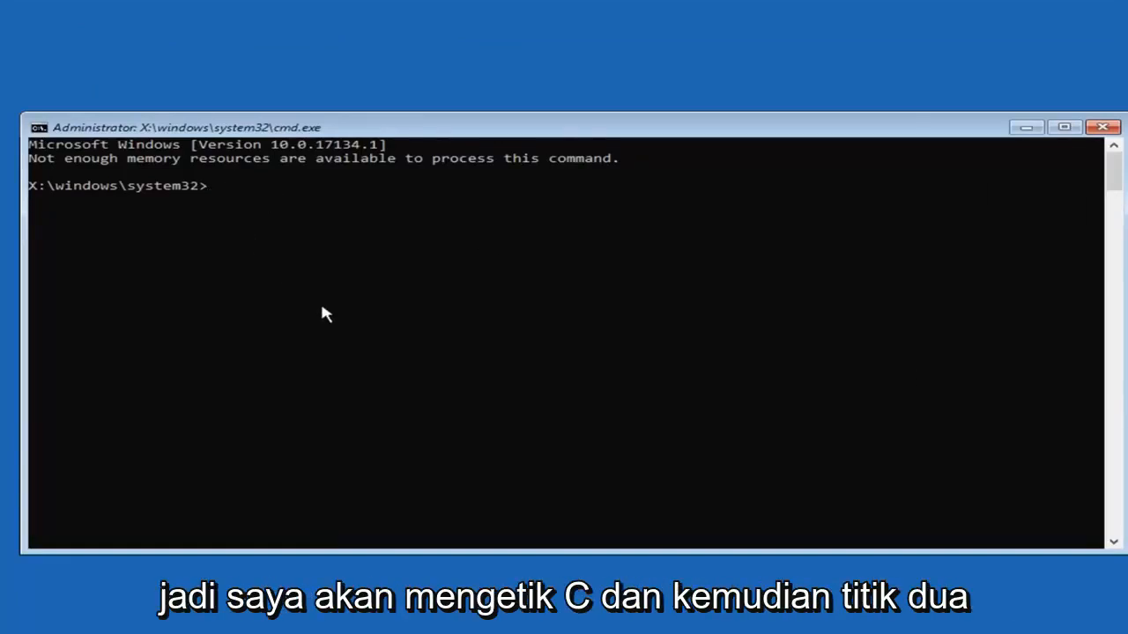
- List drives C: and D: to find Windows on D:, then begin typing sfc
{"action": "type", "text": "C:"}
{"action": "type", "text": "dir"}
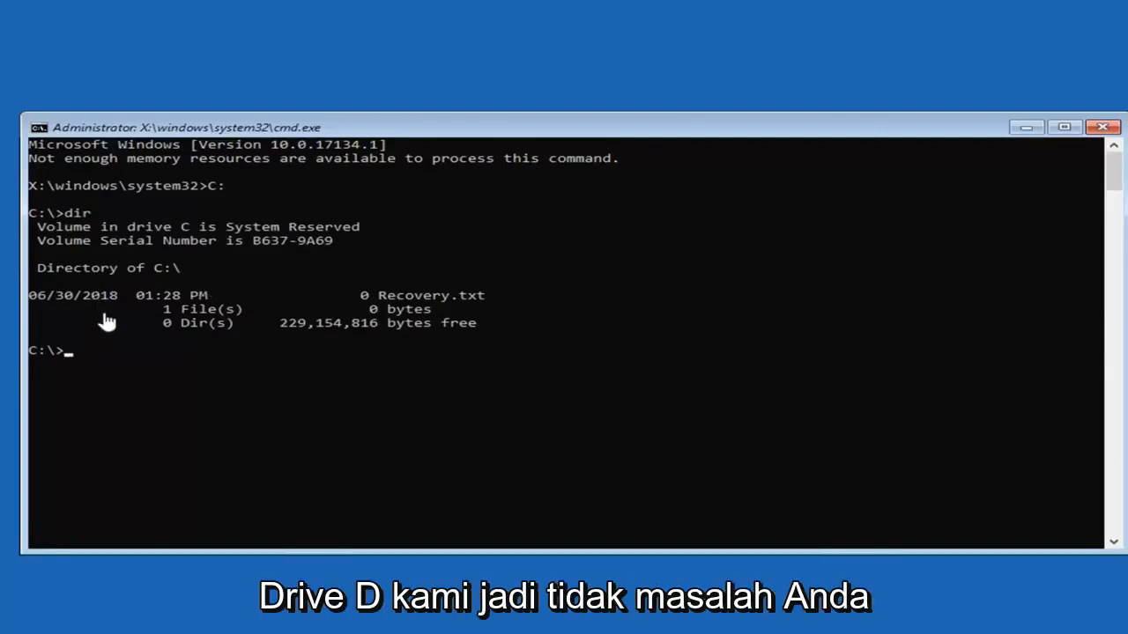
{"action": "type", "text": "Z"}
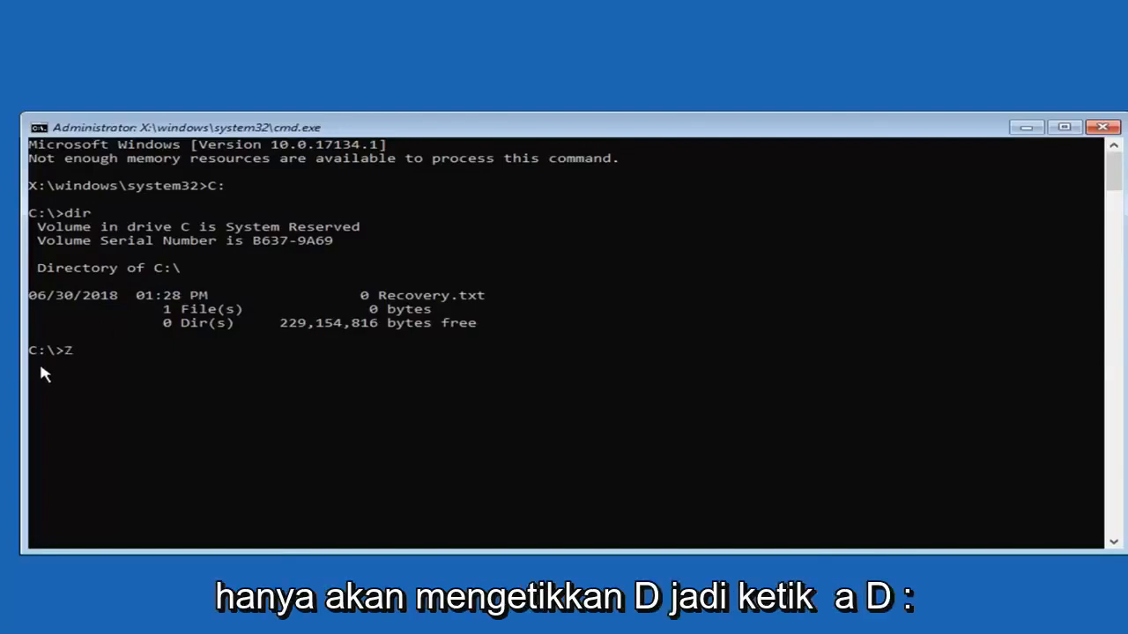
{"action": "type", "text": "D:"}
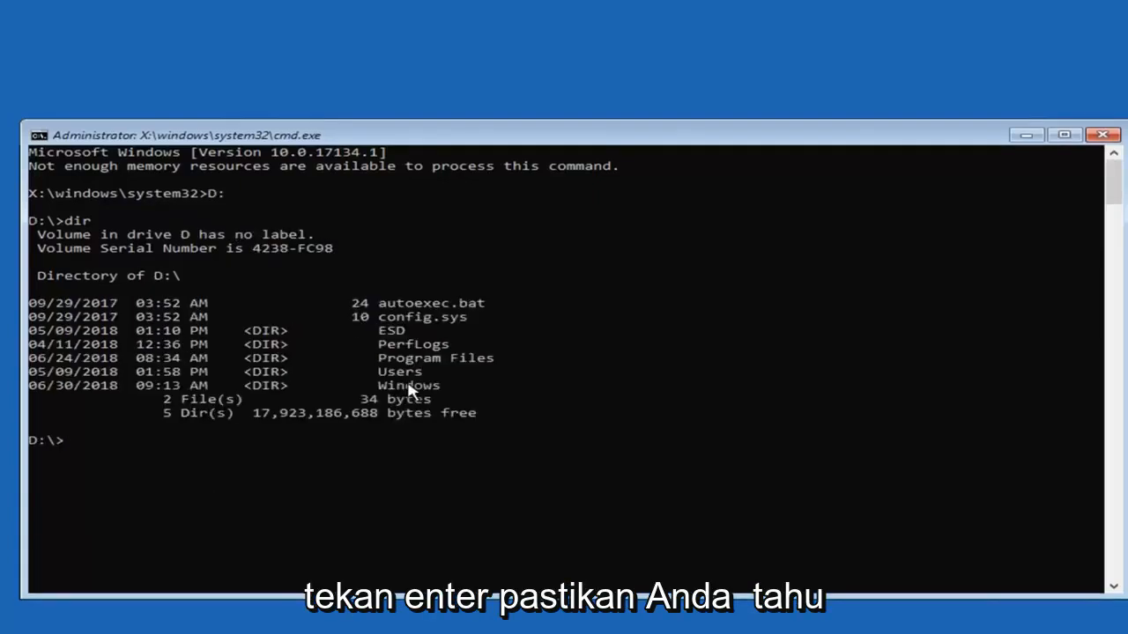
{"action": "mouse_move", "coordinate": [260, 341]}
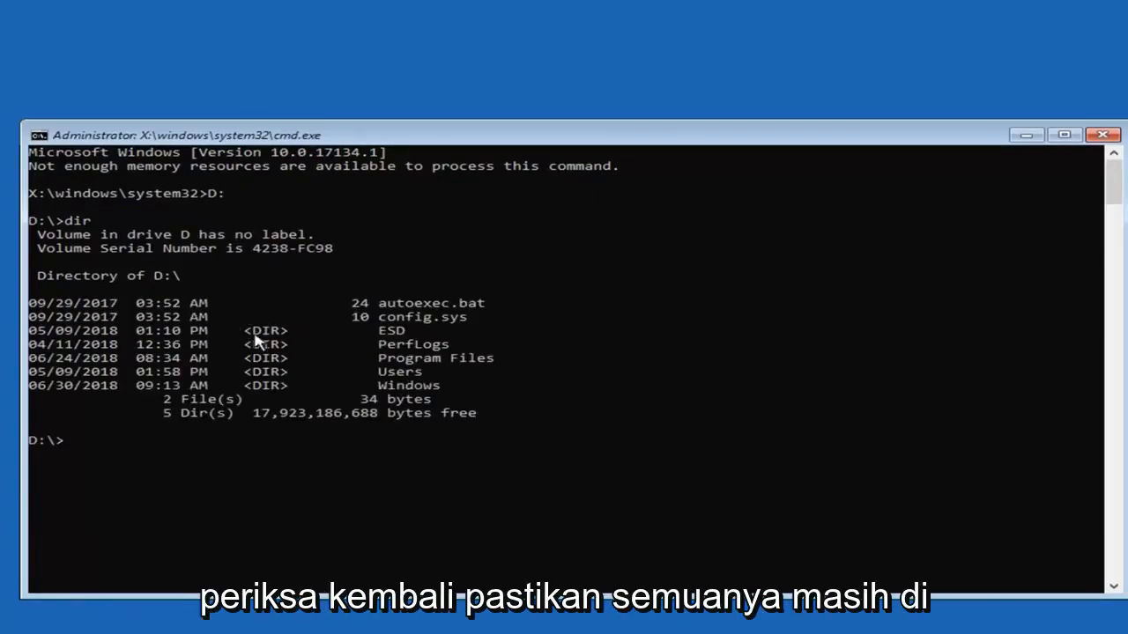
{"action": "mouse_move", "coordinate": [291, 428]}
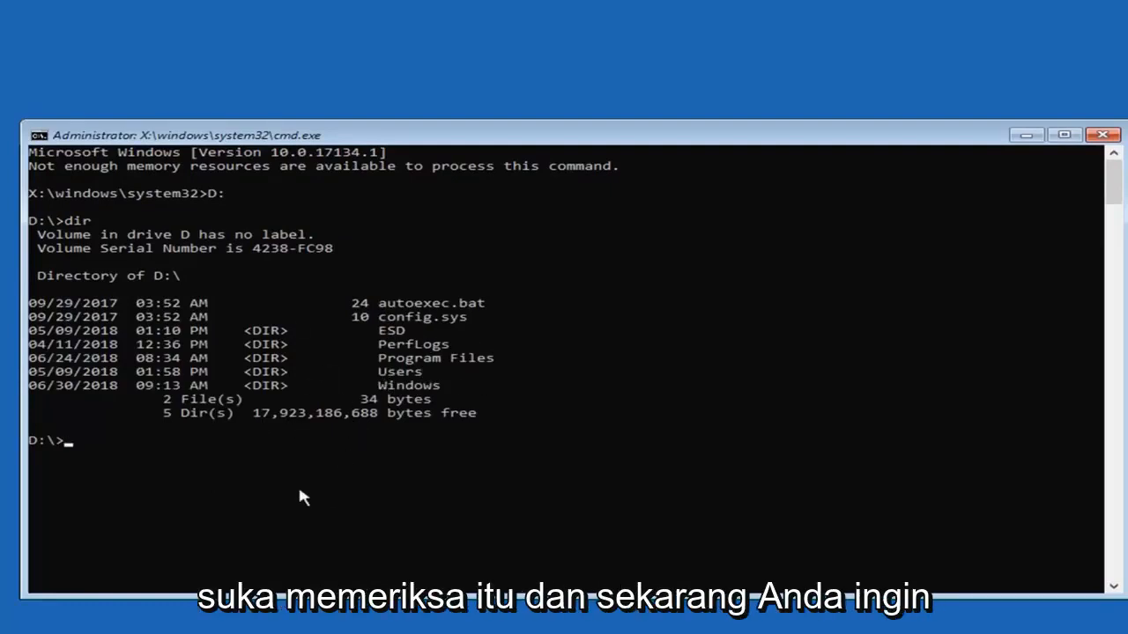
{"action": "type", "text": "sfc"}
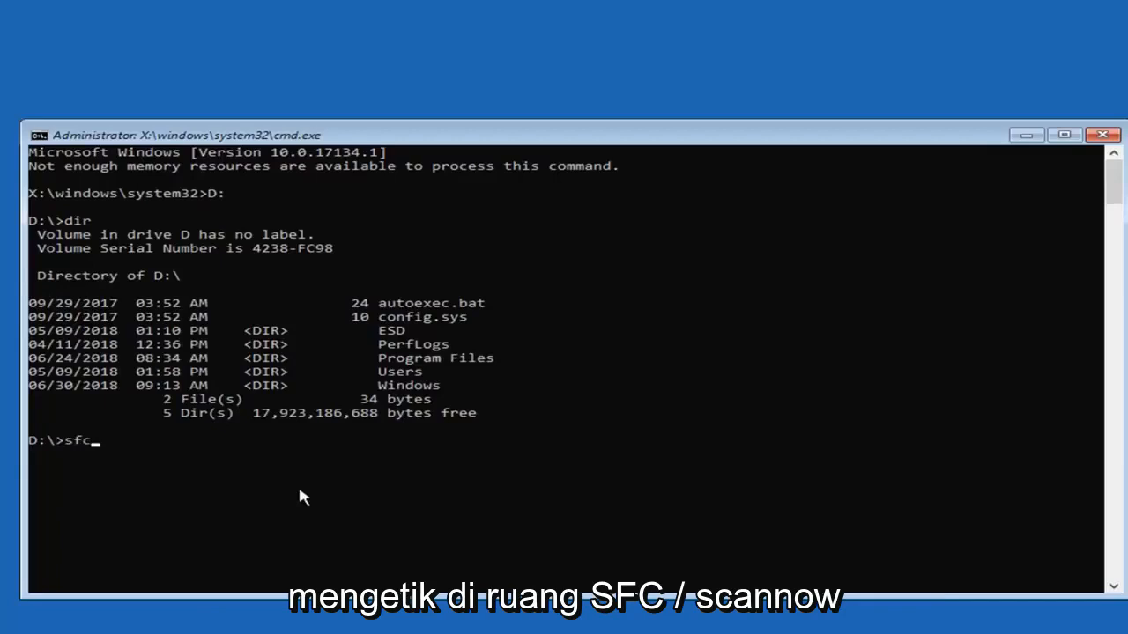
- Finish entering sfc /scannow at the D:\ prompt
{"action": "type", "text": "/s"}
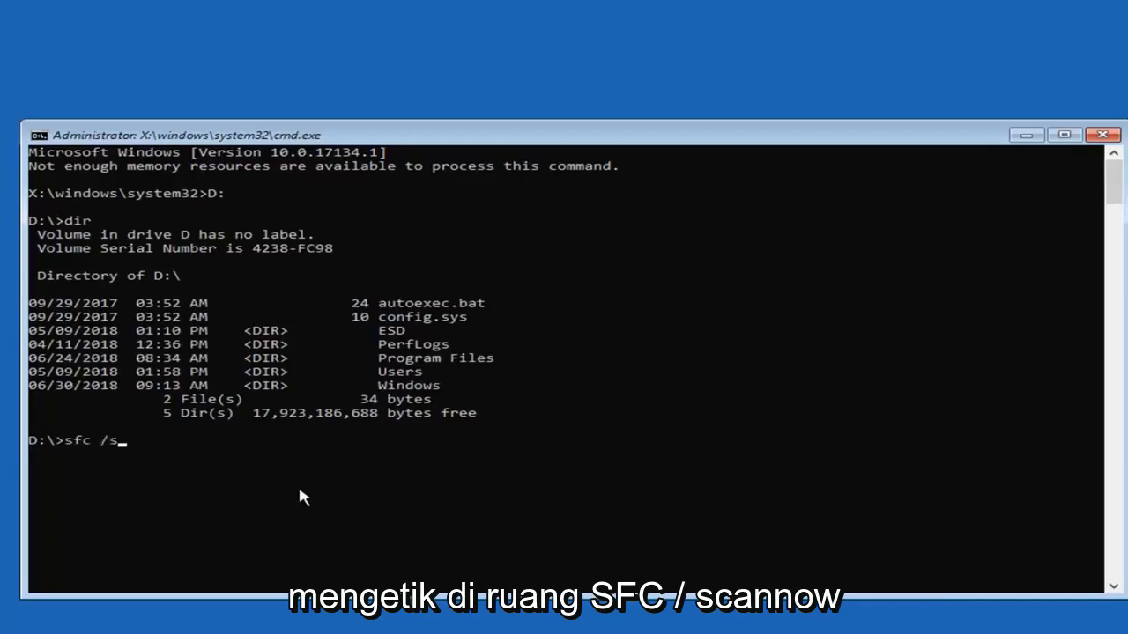
{"action": "type", "text": "cannow"}
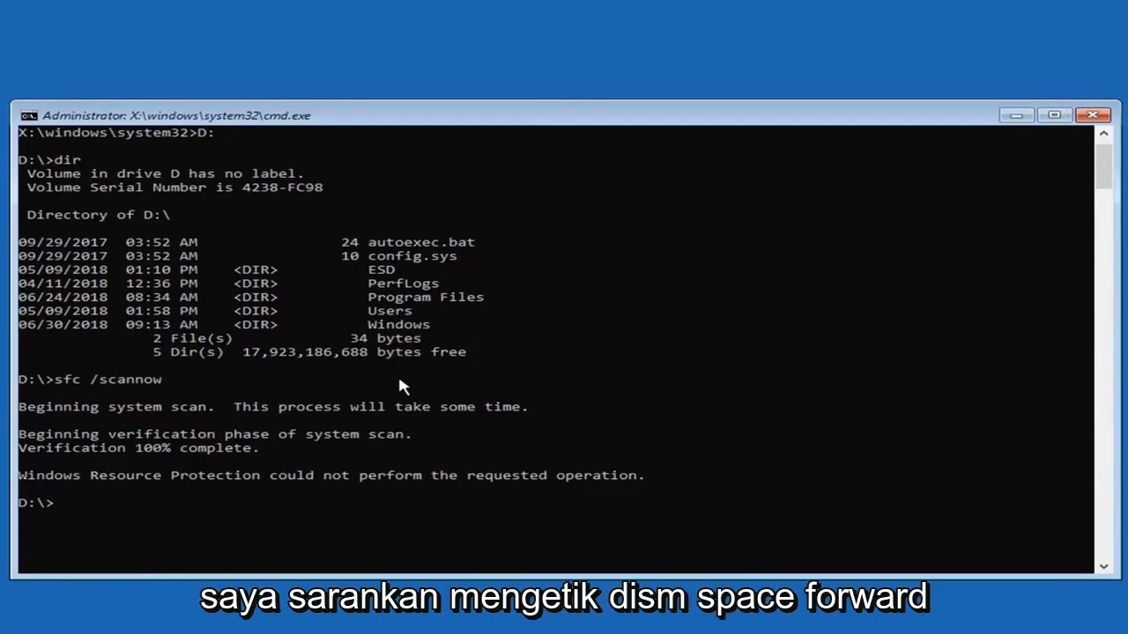
- Run dism /online/cleanup-image /restorehealth, which fails with Error 87
{"action": "type", "text": "dism"}
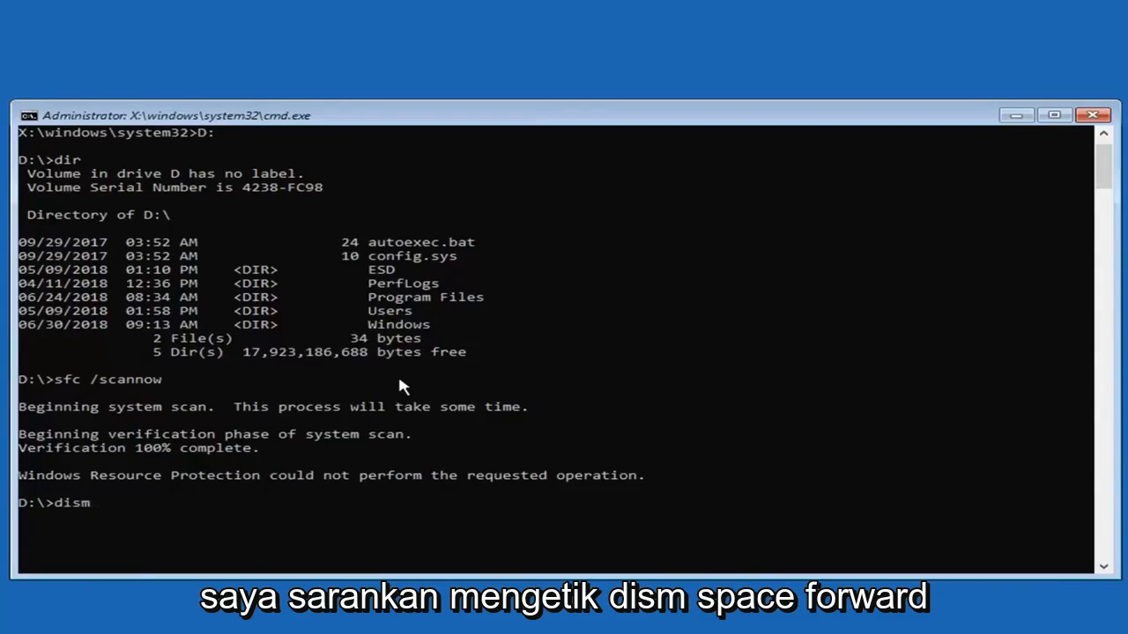
{"action": "type", "text": "/online"}
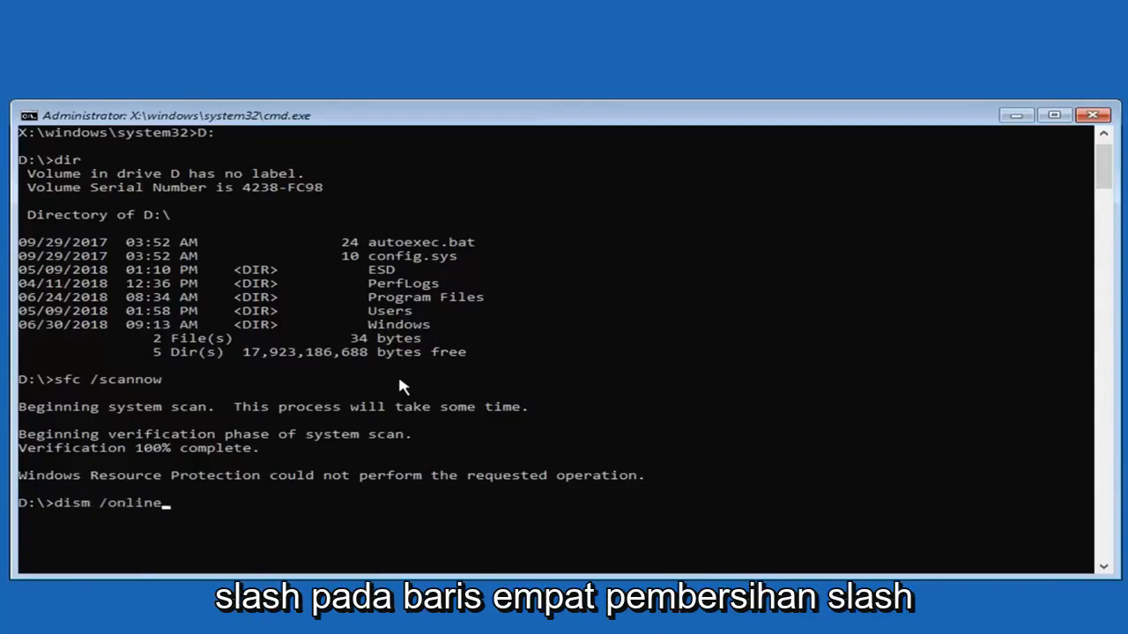
{"action": "type", "text": "/"}
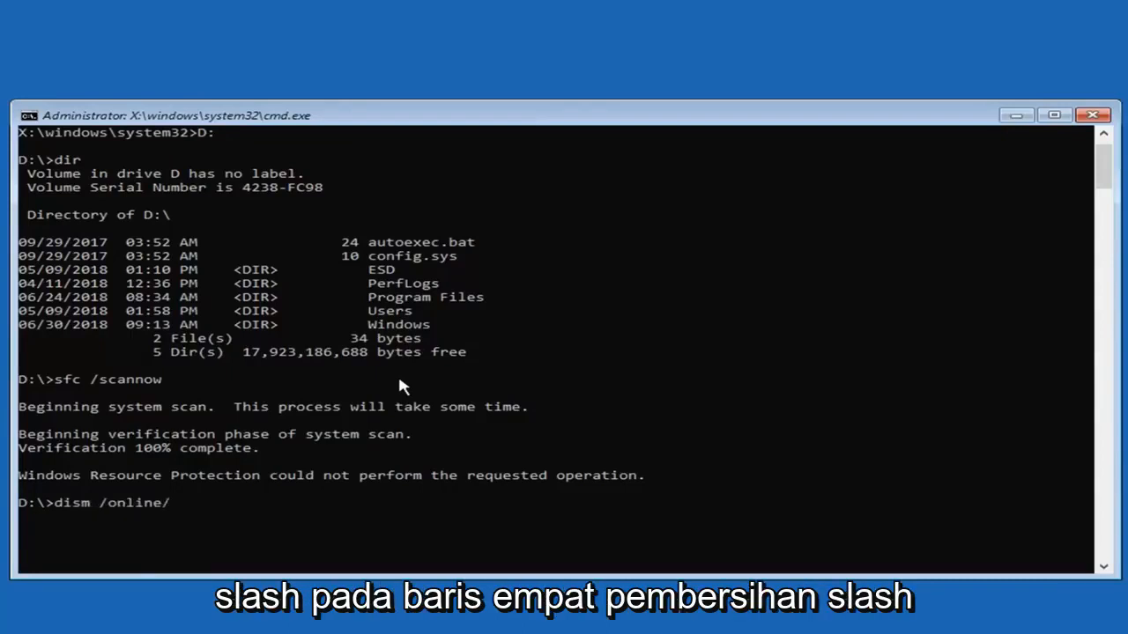
{"action": "type", "text": "cleanup"}
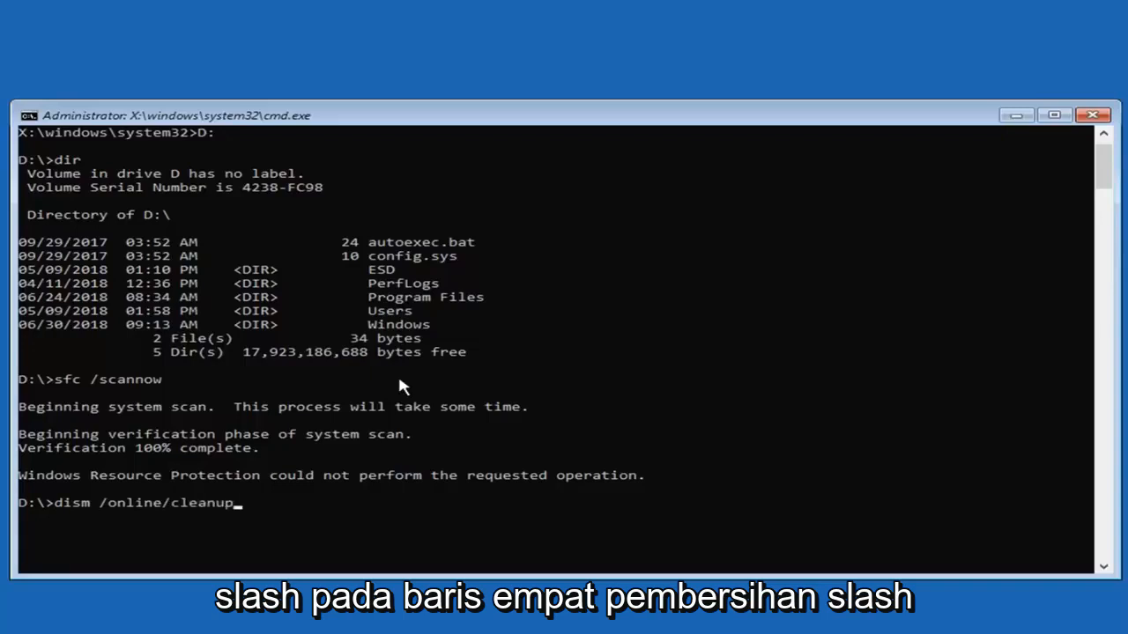
{"action": "type", "text": "-image"}
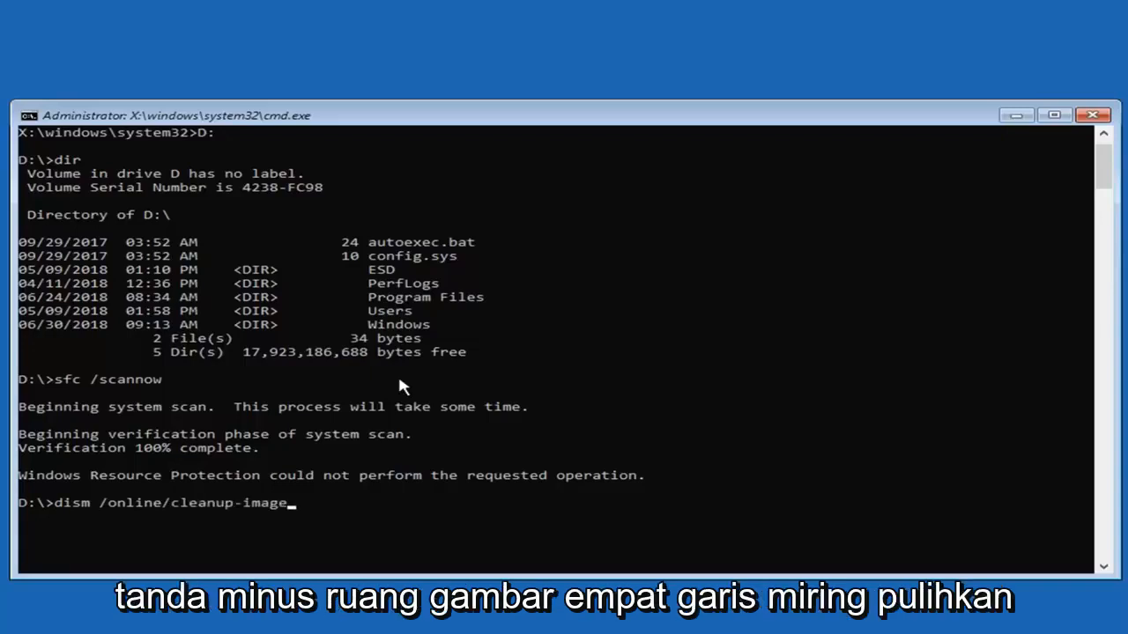
{"action": "type", "text": "/"}
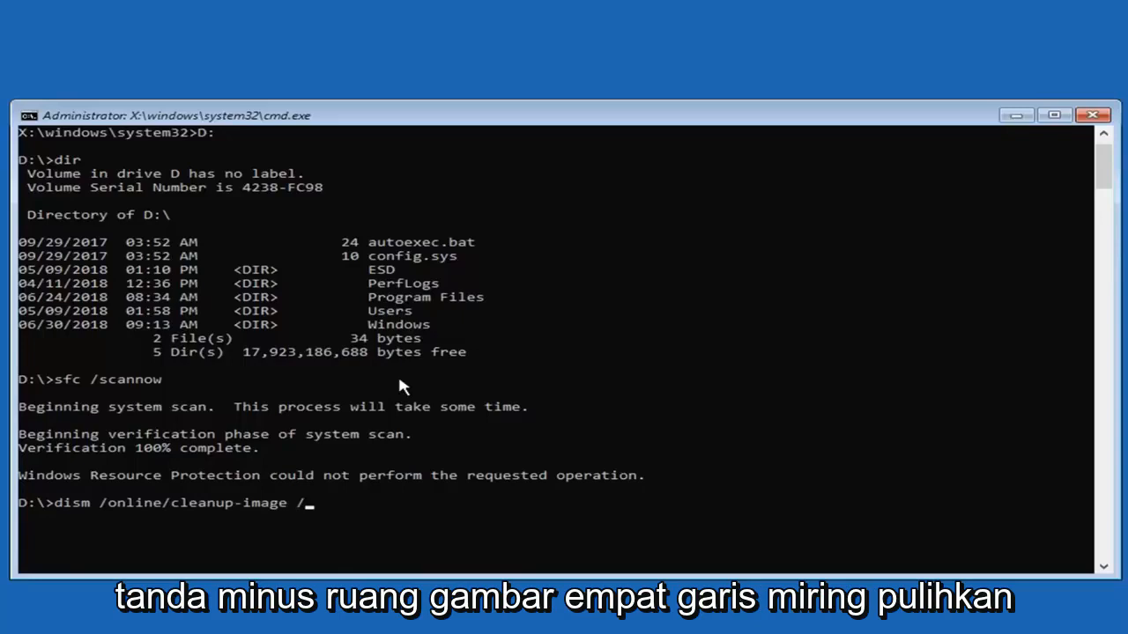
{"action": "type", "text": "restoreheal"}
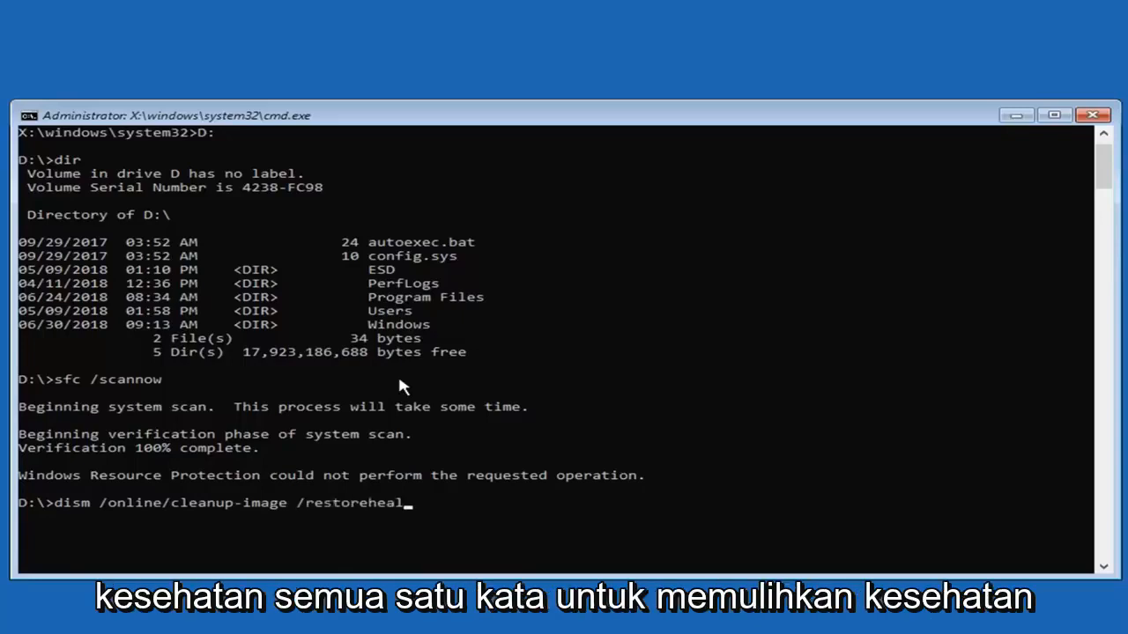
{"action": "type", "text": "th"}
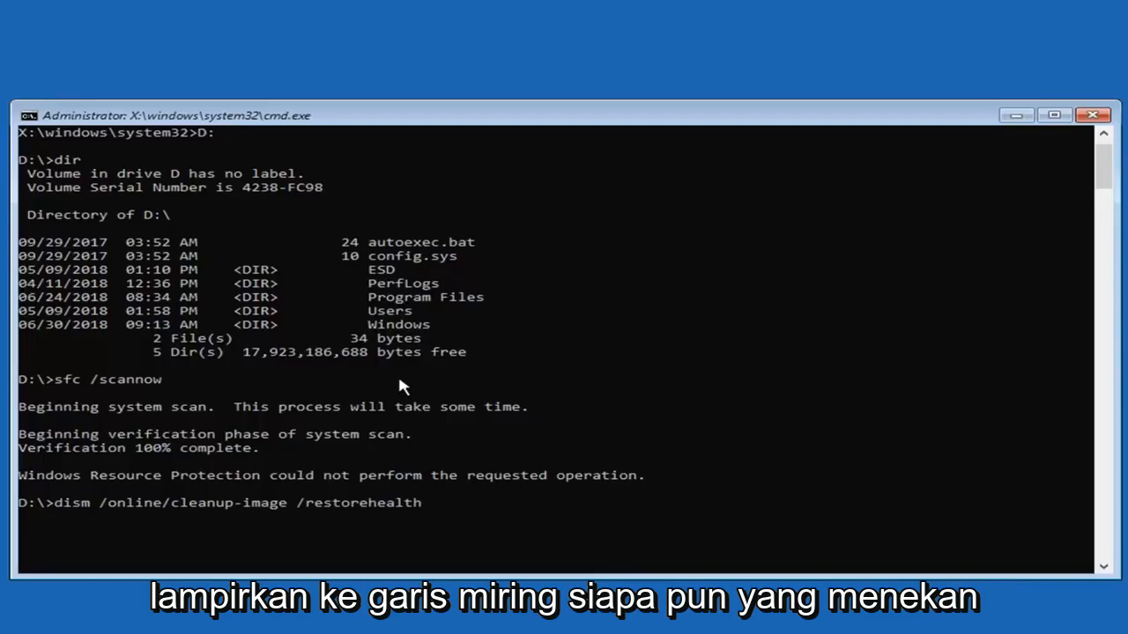
{"action": "key", "text": "Return"}
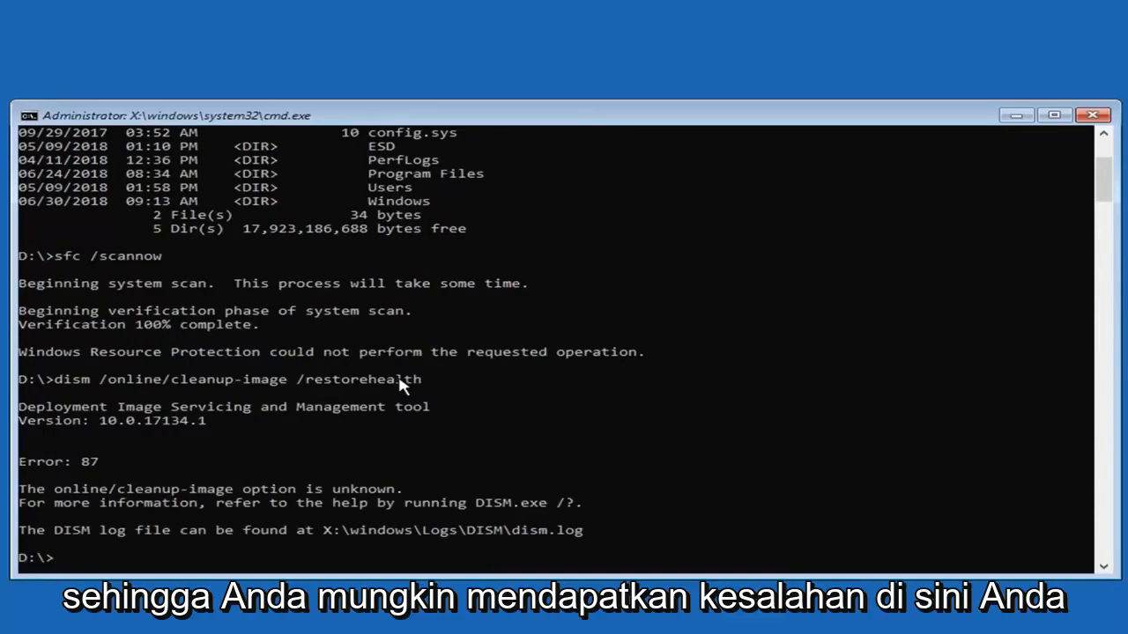
{"action": "mouse_move", "coordinate": [194, 476]}
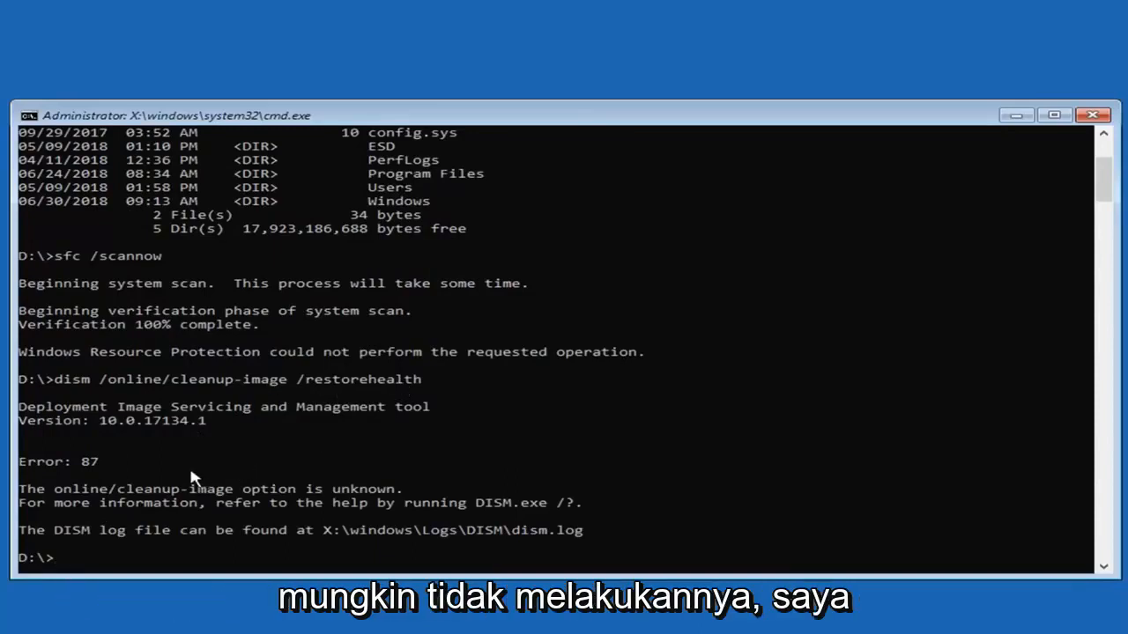
{"action": "mouse_move", "coordinate": [151, 483]}
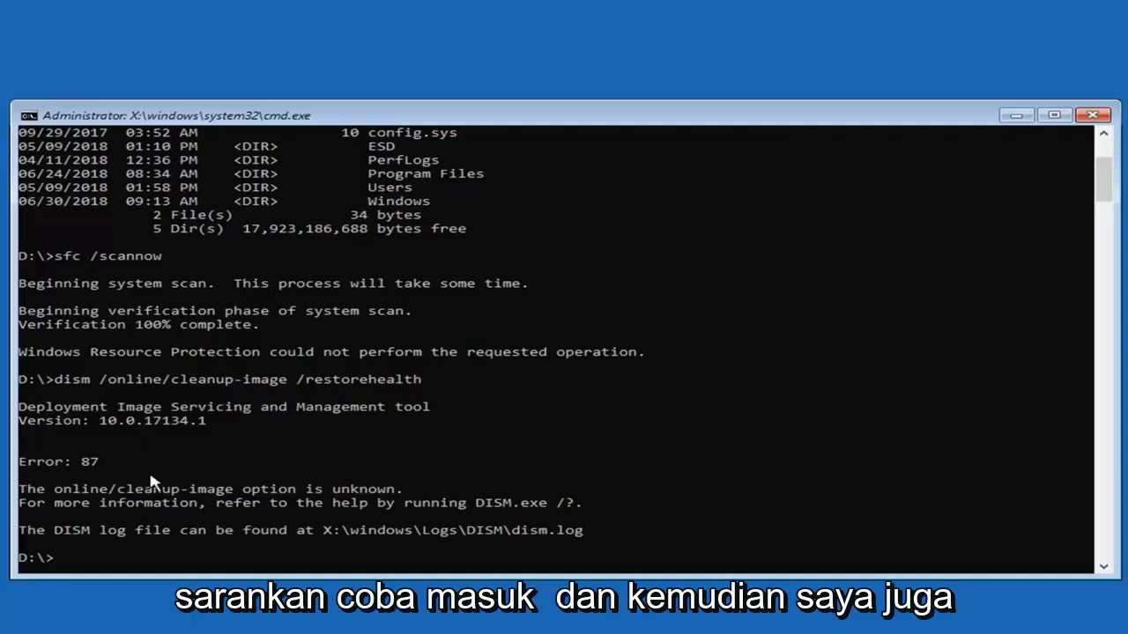
{"action": "mouse_move", "coordinate": [1105, 95]}
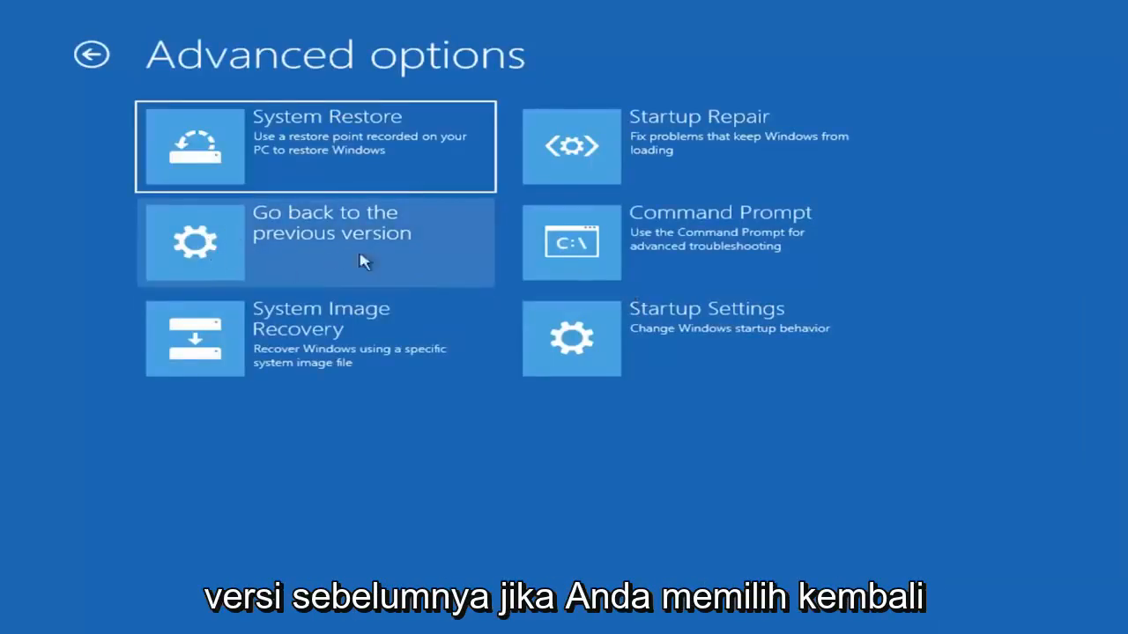
- Select the Go back to the previous version tile under Advanced options
{"action": "left_click", "coordinate": [318, 243]}
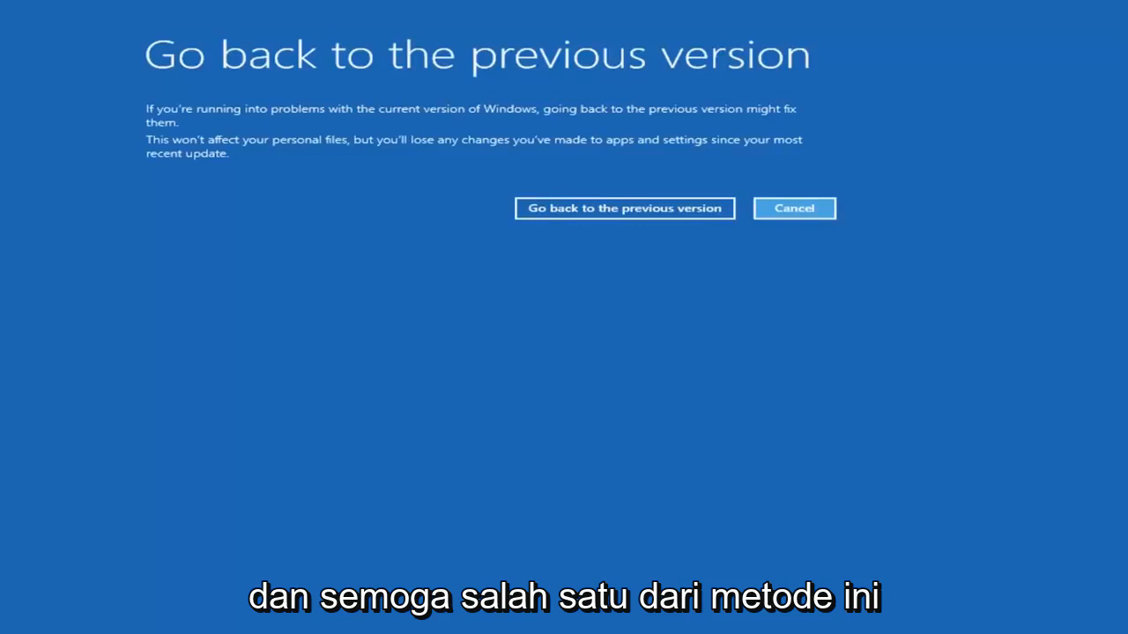
{"action": "mouse_move", "coordinate": [653, 266]}
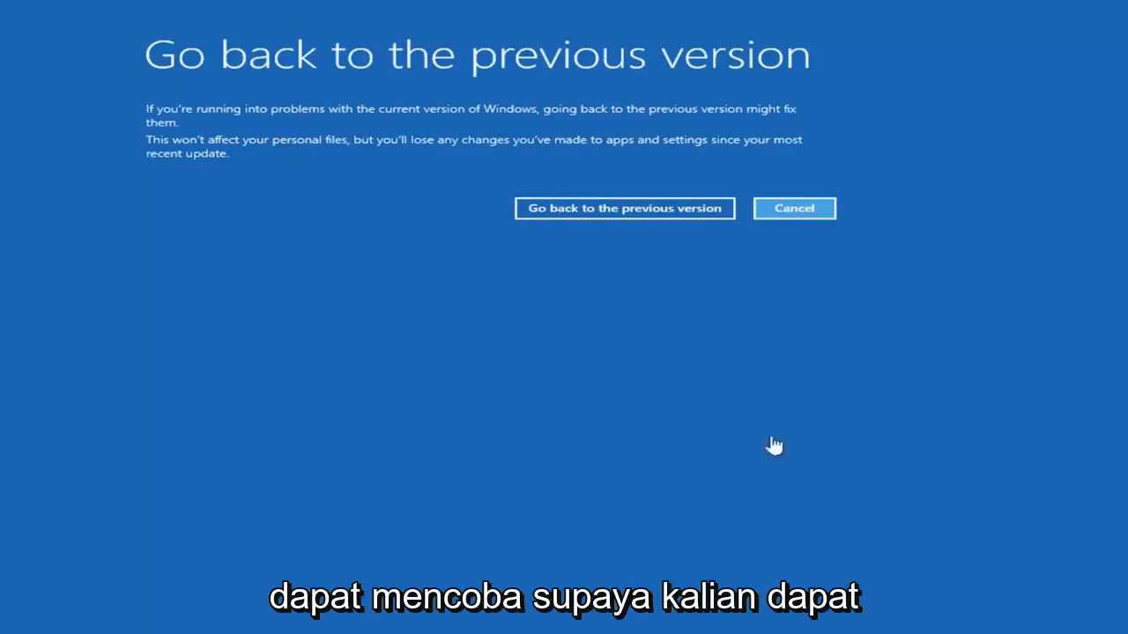
{"action": "mouse_move", "coordinate": [434, 282]}
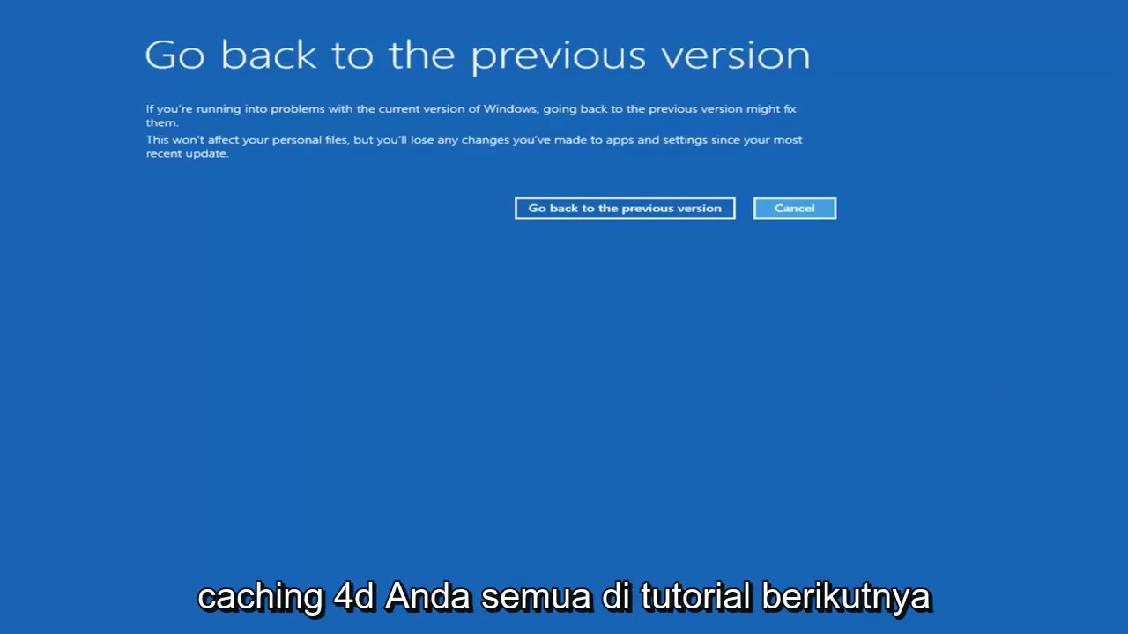
{"action": "mouse_move", "coordinate": [650, 415]}
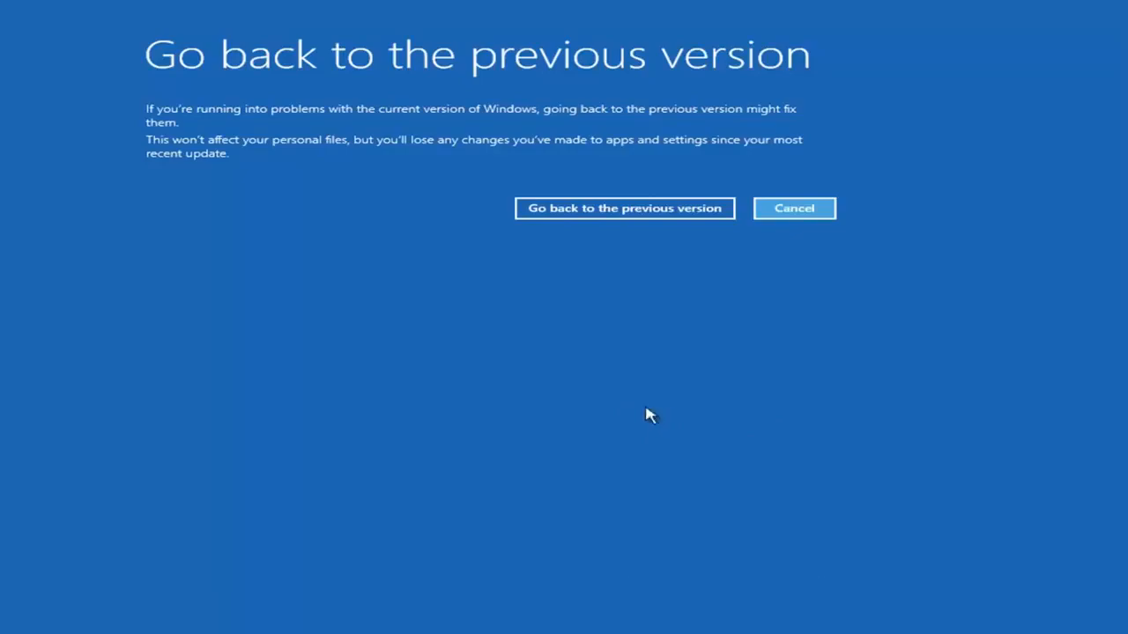